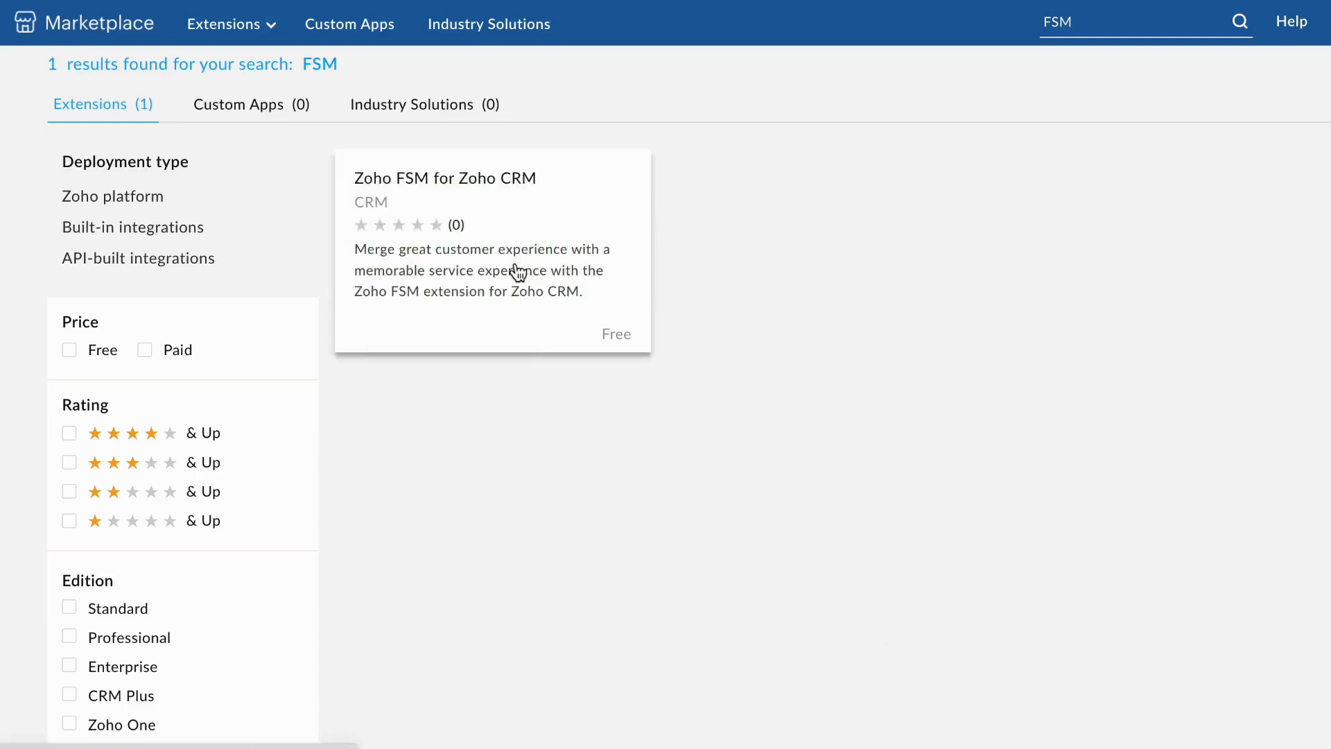
- Open the Zoho FSM for Zoho CRM extension from the FSM search results
click(492, 250)
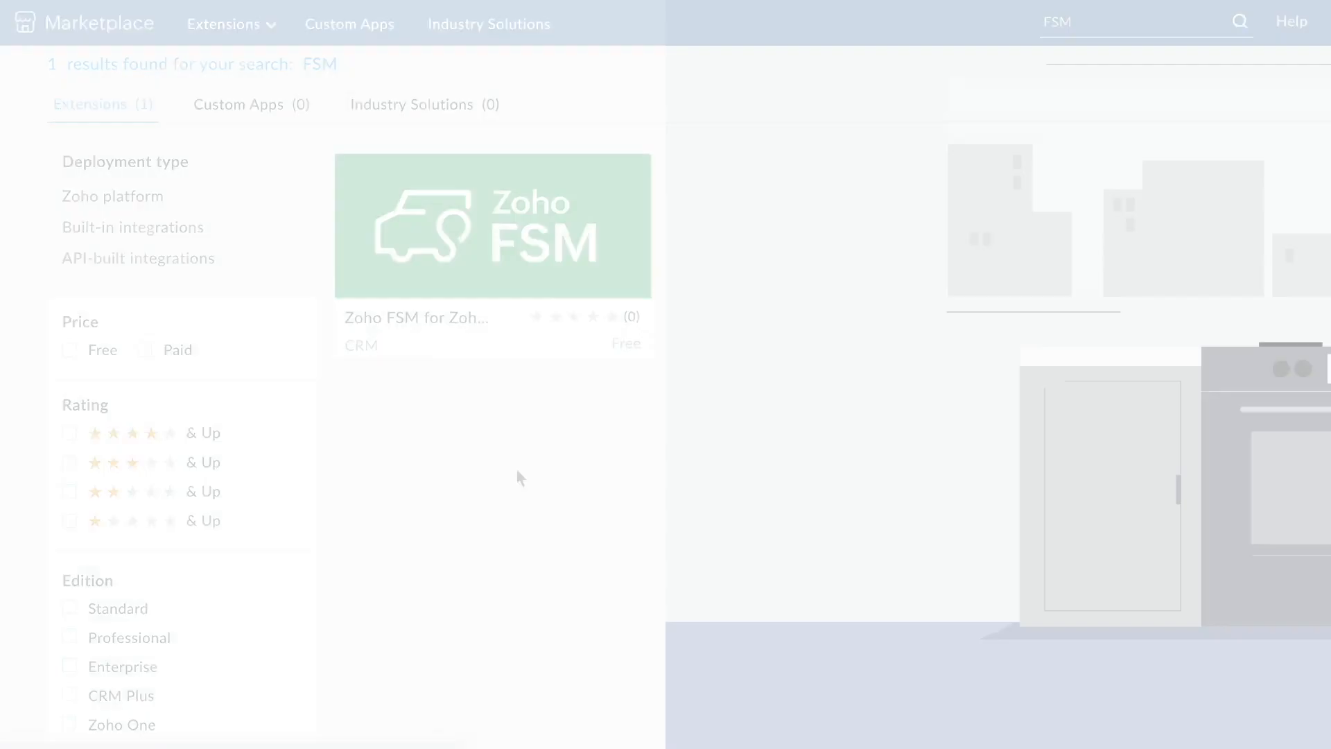
click(491, 226)
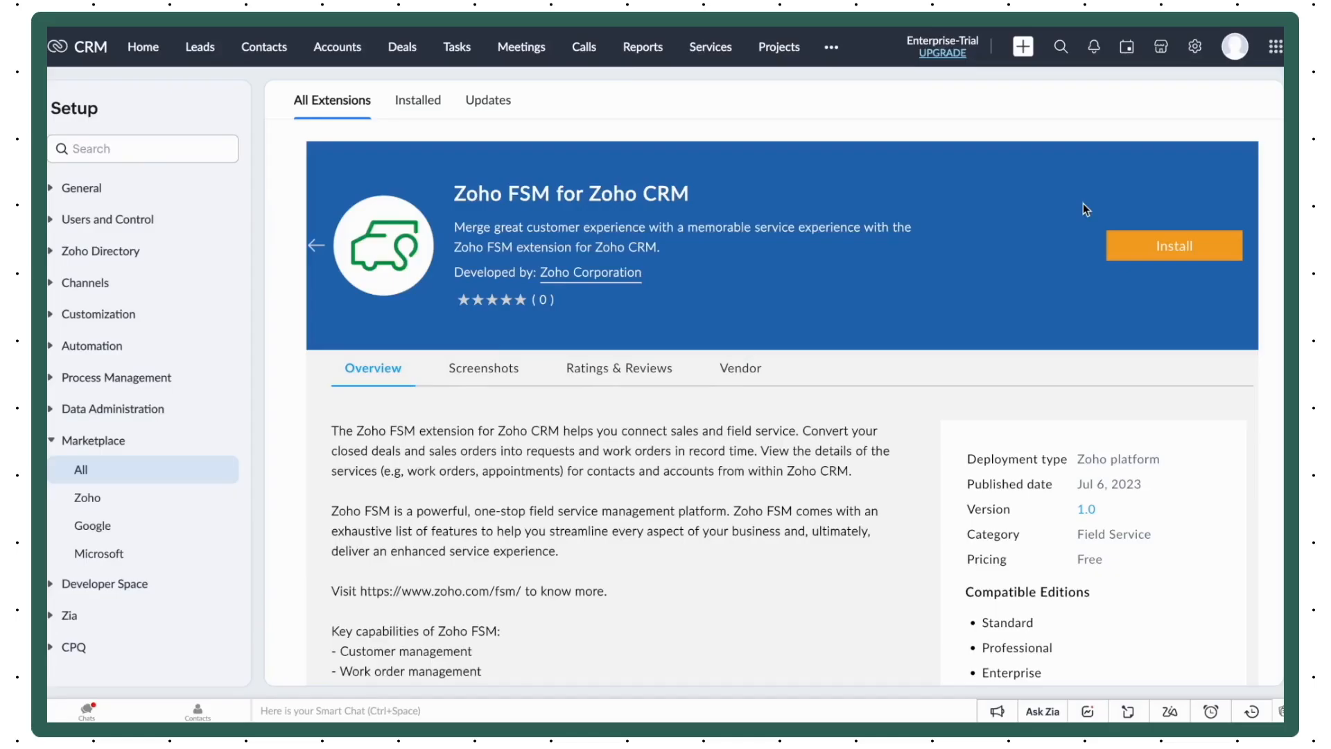
- Install Zoho FSM for Zoho CRM for all users after accepting the terms
click(1173, 245)
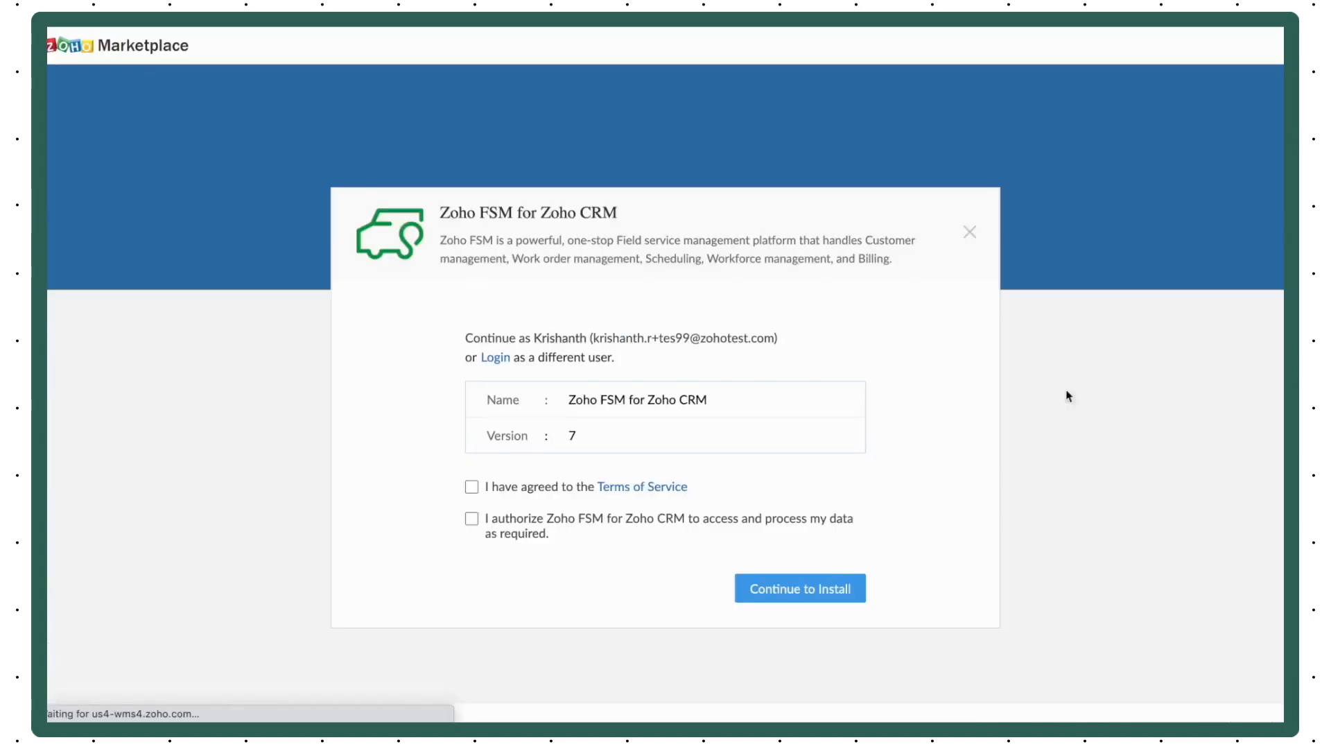
click(472, 519)
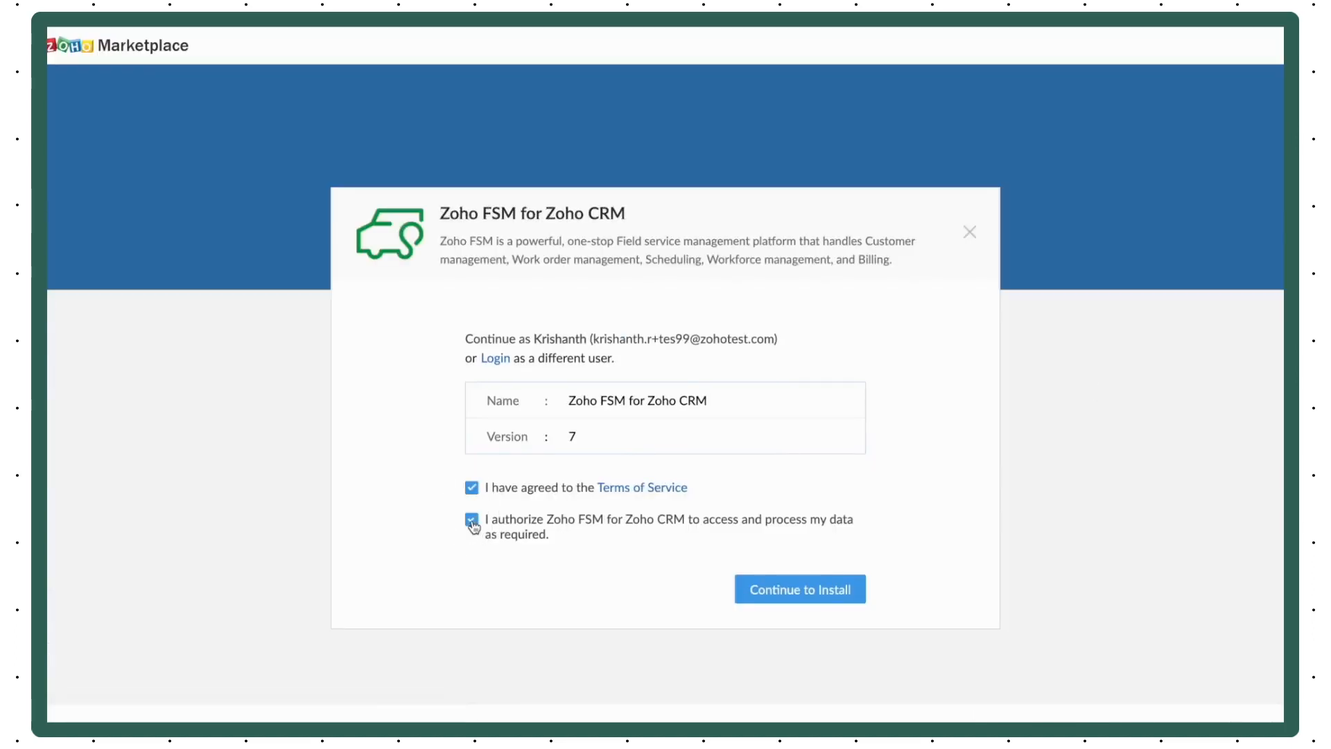
click(798, 590)
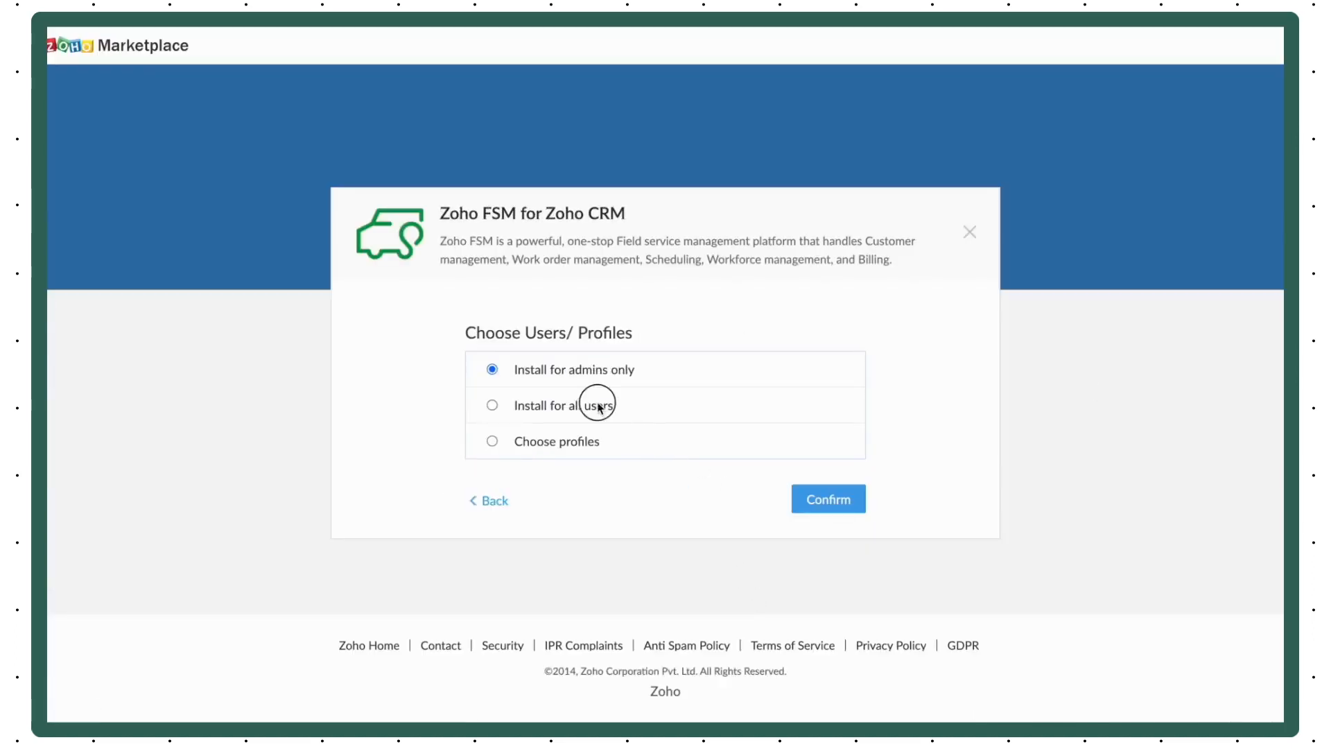
click(828, 499)
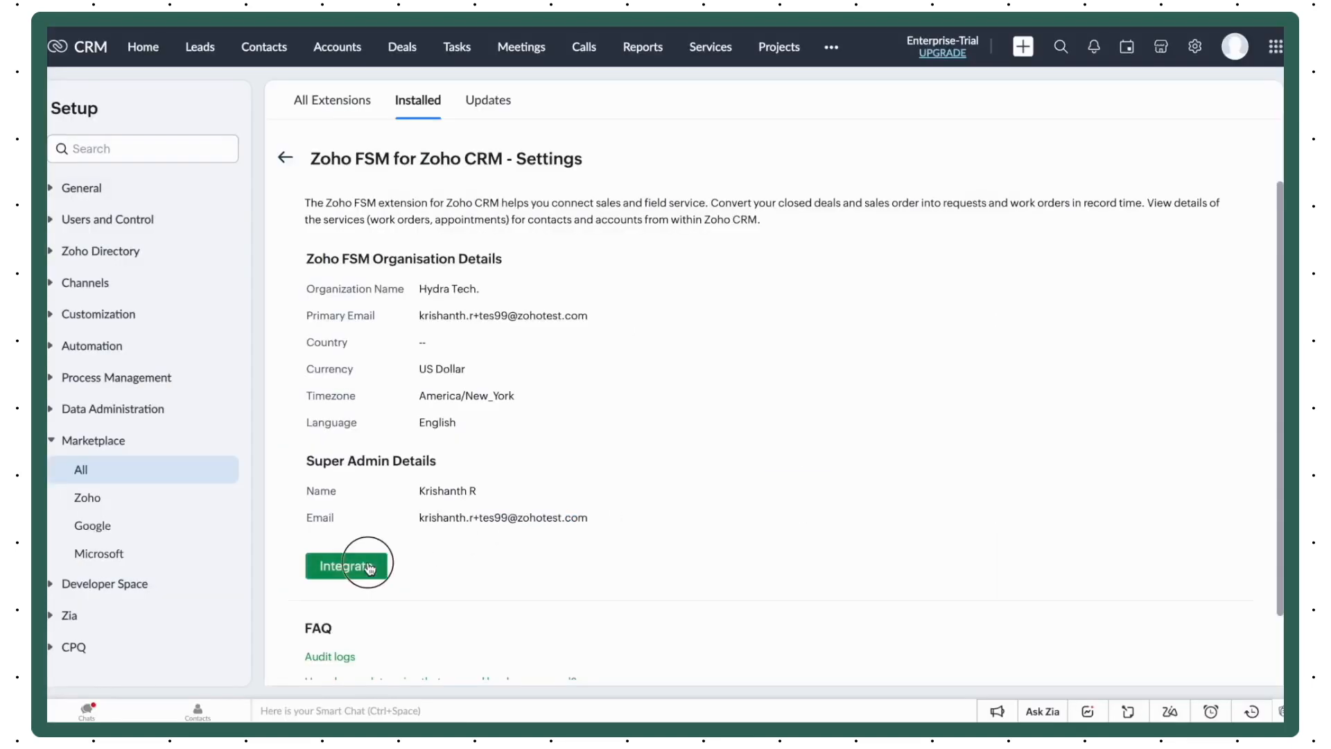
- Integrate the Zoho FSM organisation with the CRM from the extension settings page
click(87, 498)
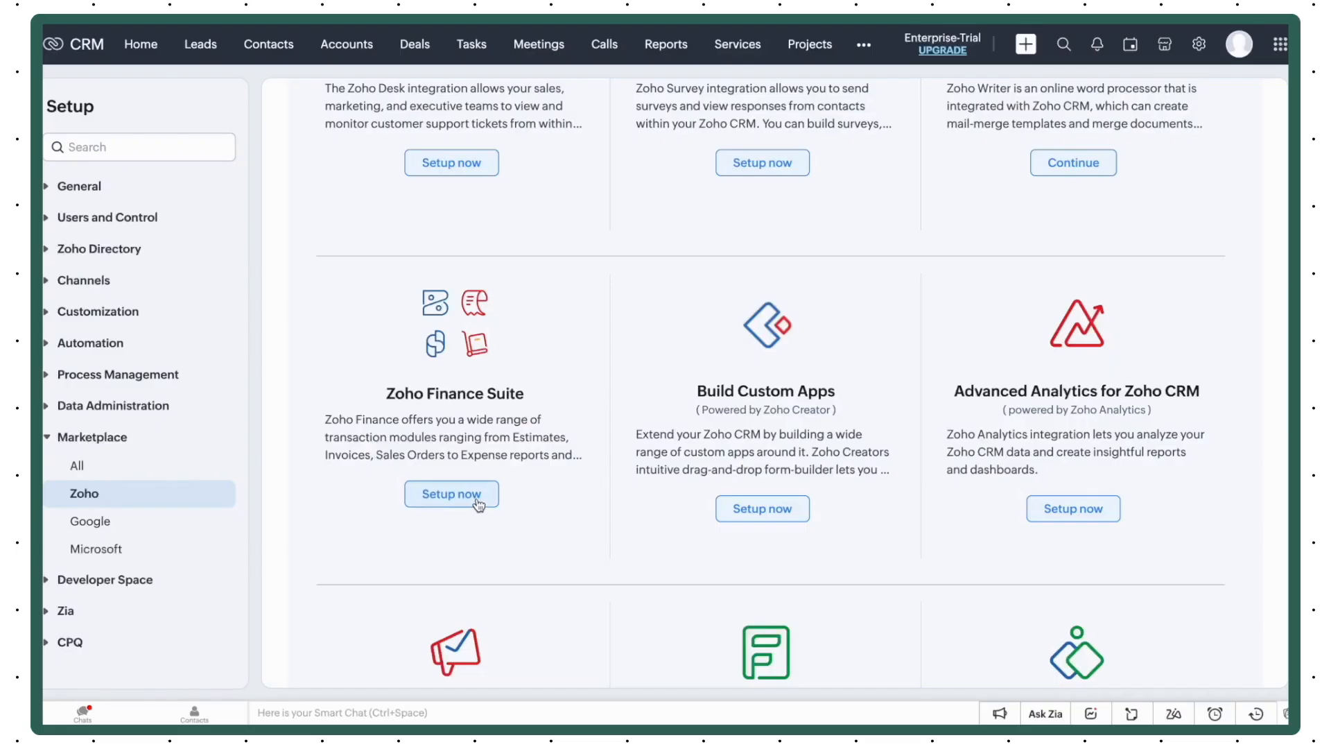
- Set up Zoho Finance Suite and save its item-to-product sync mapping
click(451, 495)
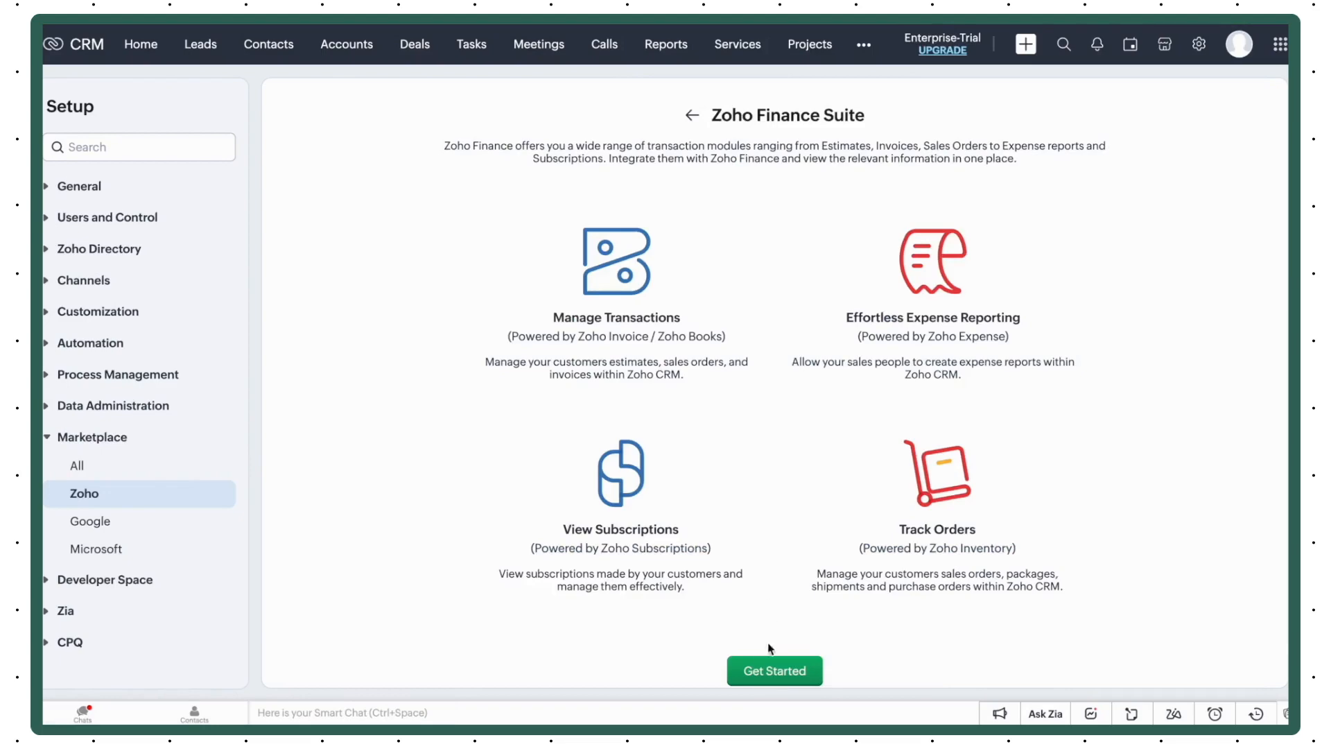
click(774, 671)
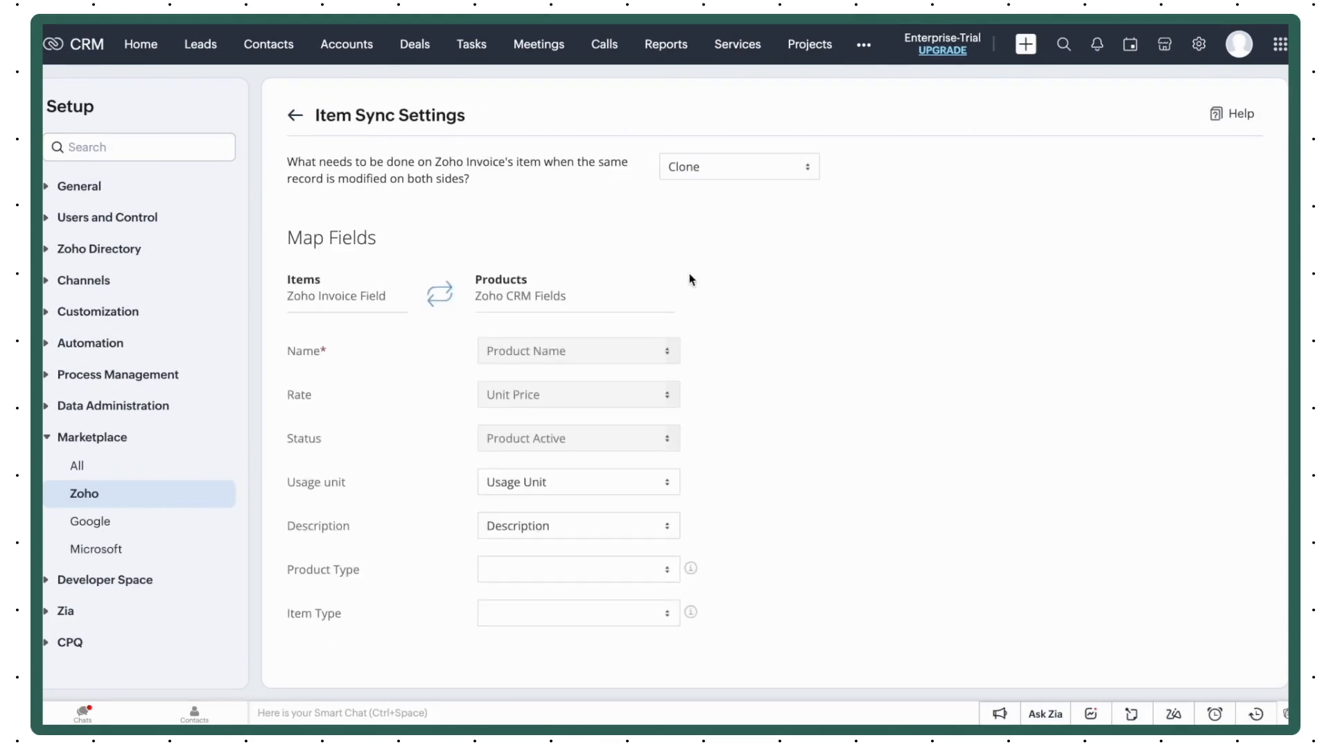
scroll(down, 3)
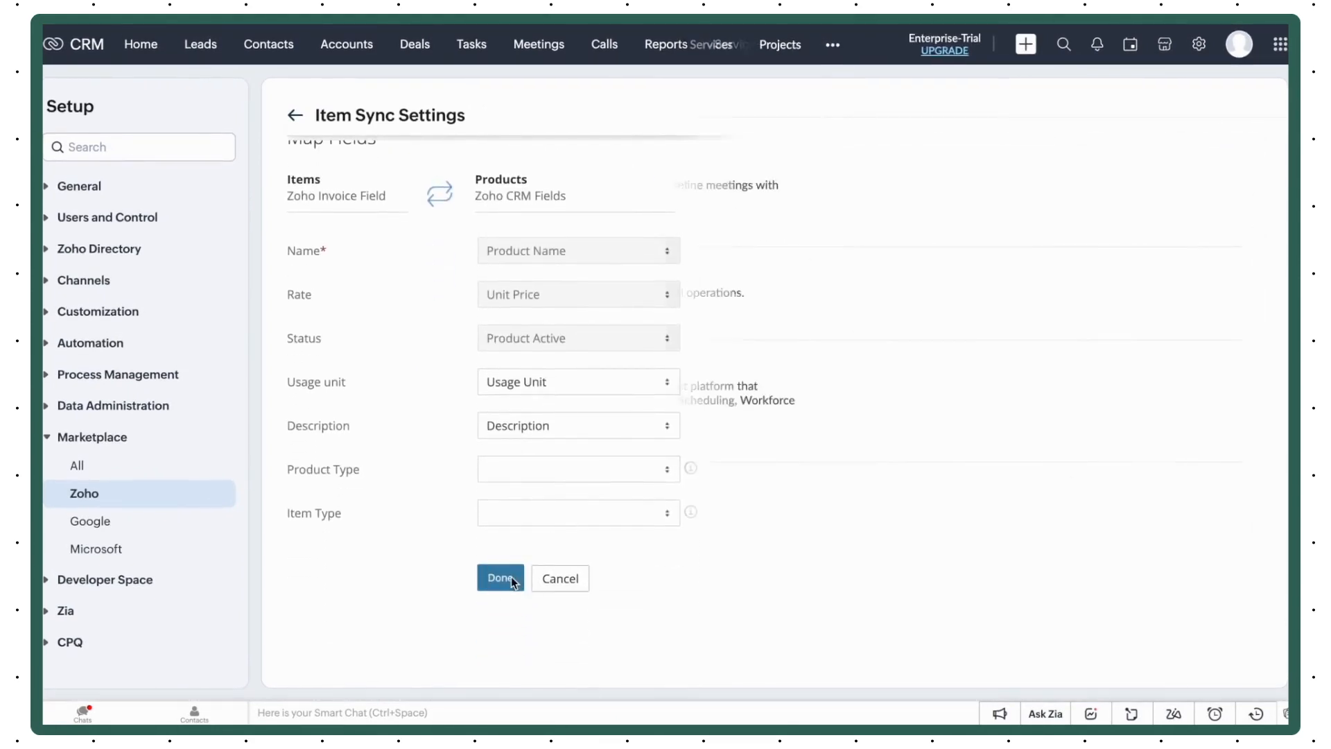
click(499, 579)
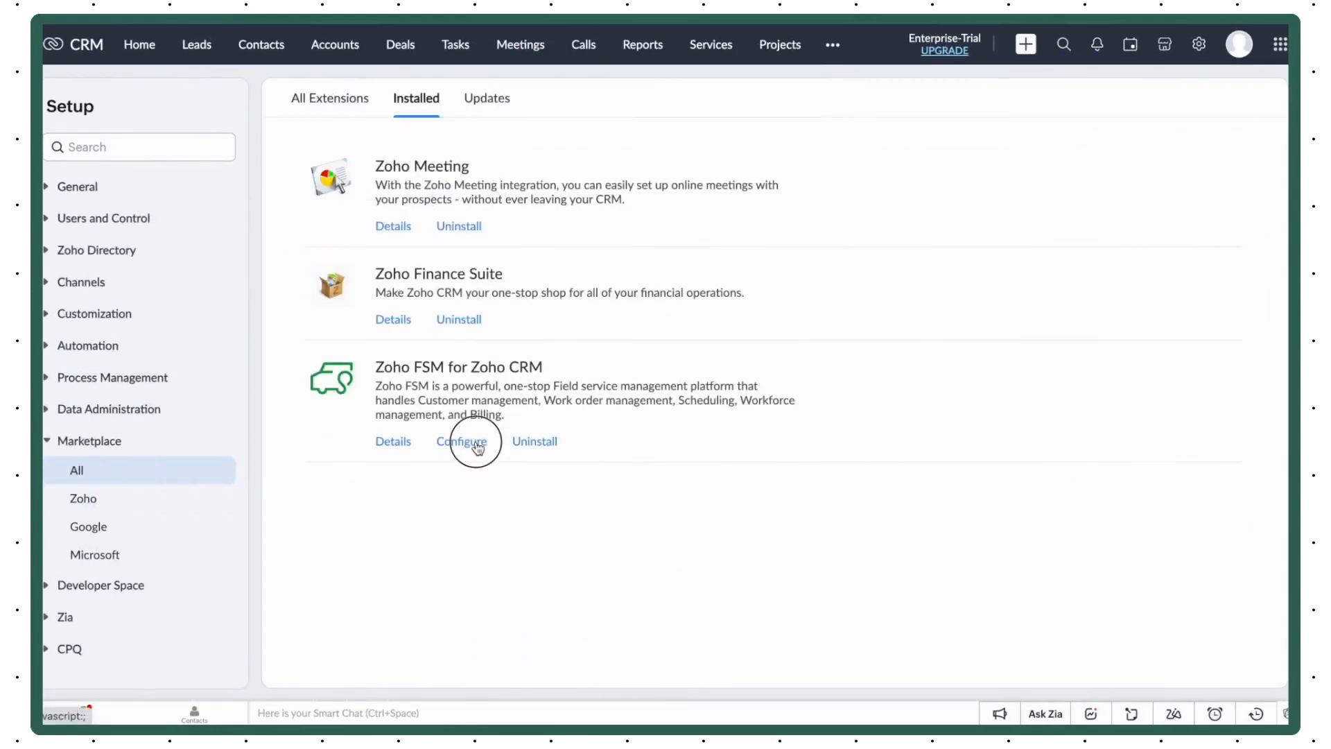
- Open the Zoho FSM for Zoho CRM configuration and scroll through it
click(461, 441)
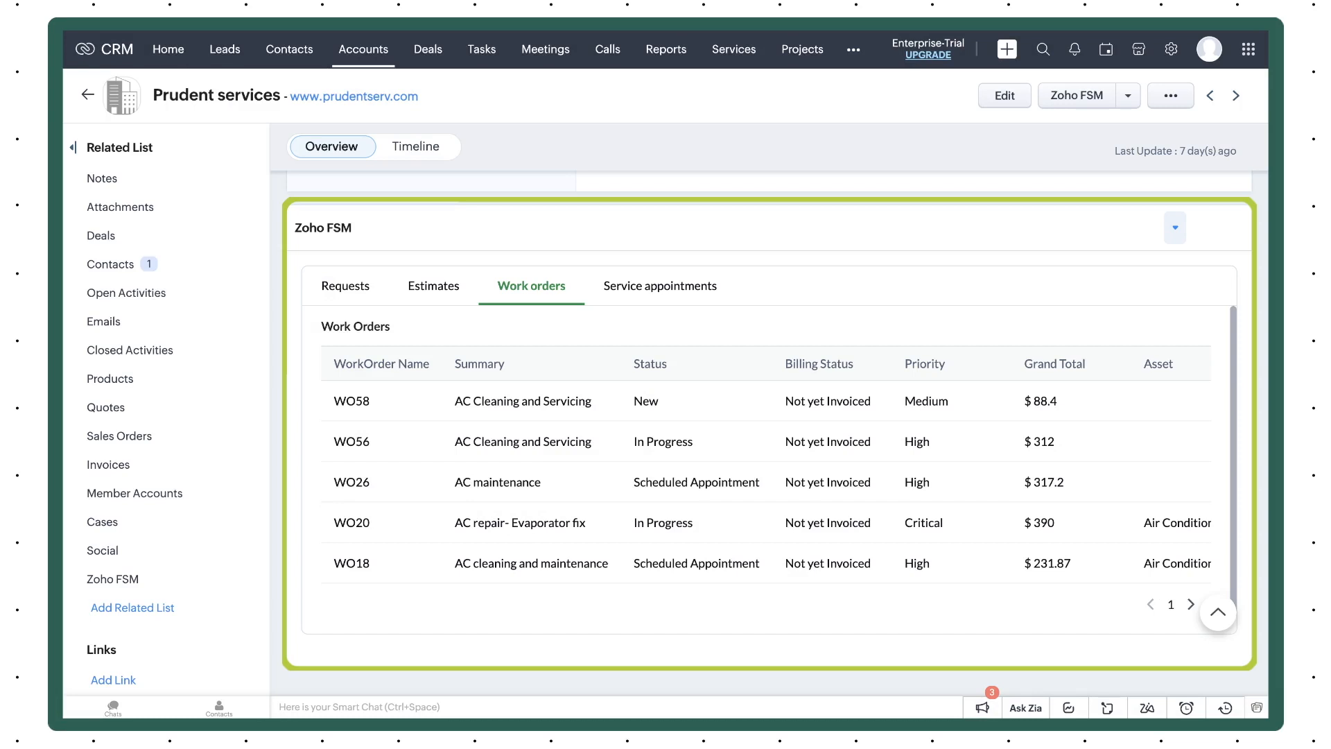
scroll(down, 3)
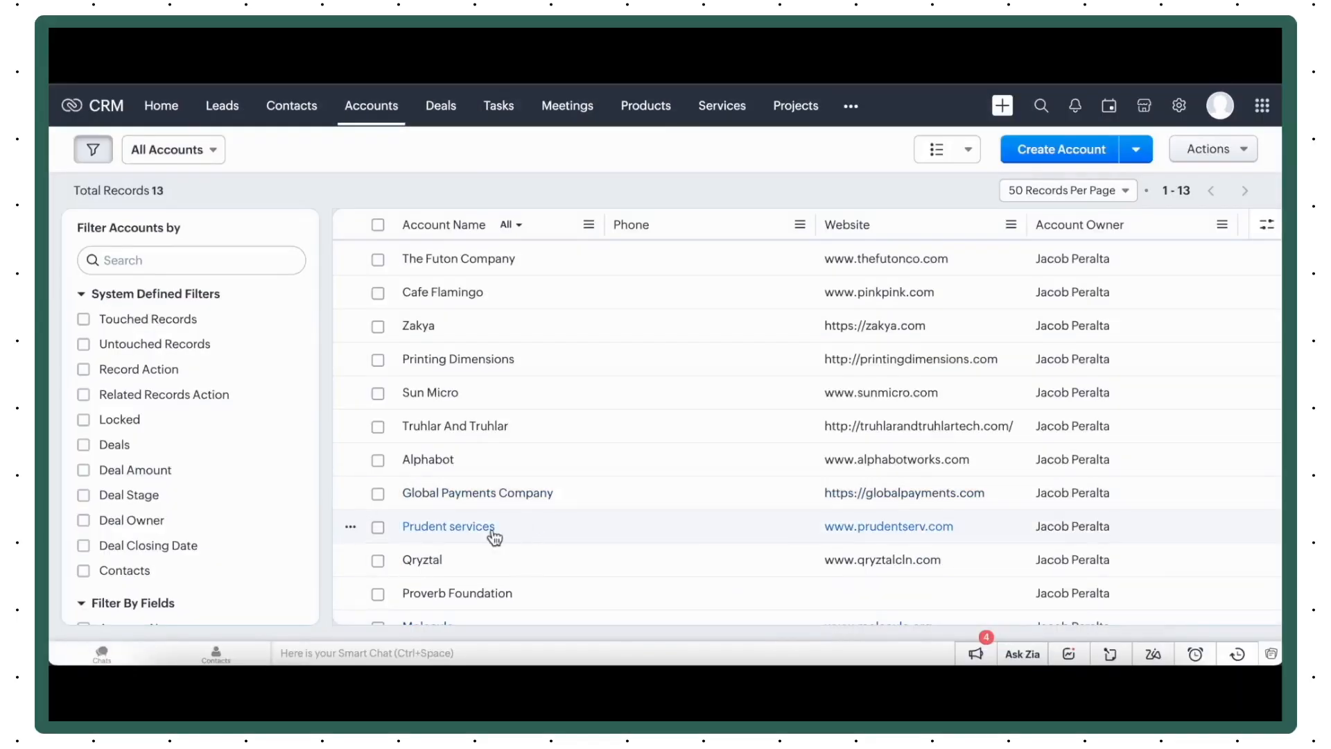
- Review the Prudent services account's Zoho FSM requests and work orders
click(448, 526)
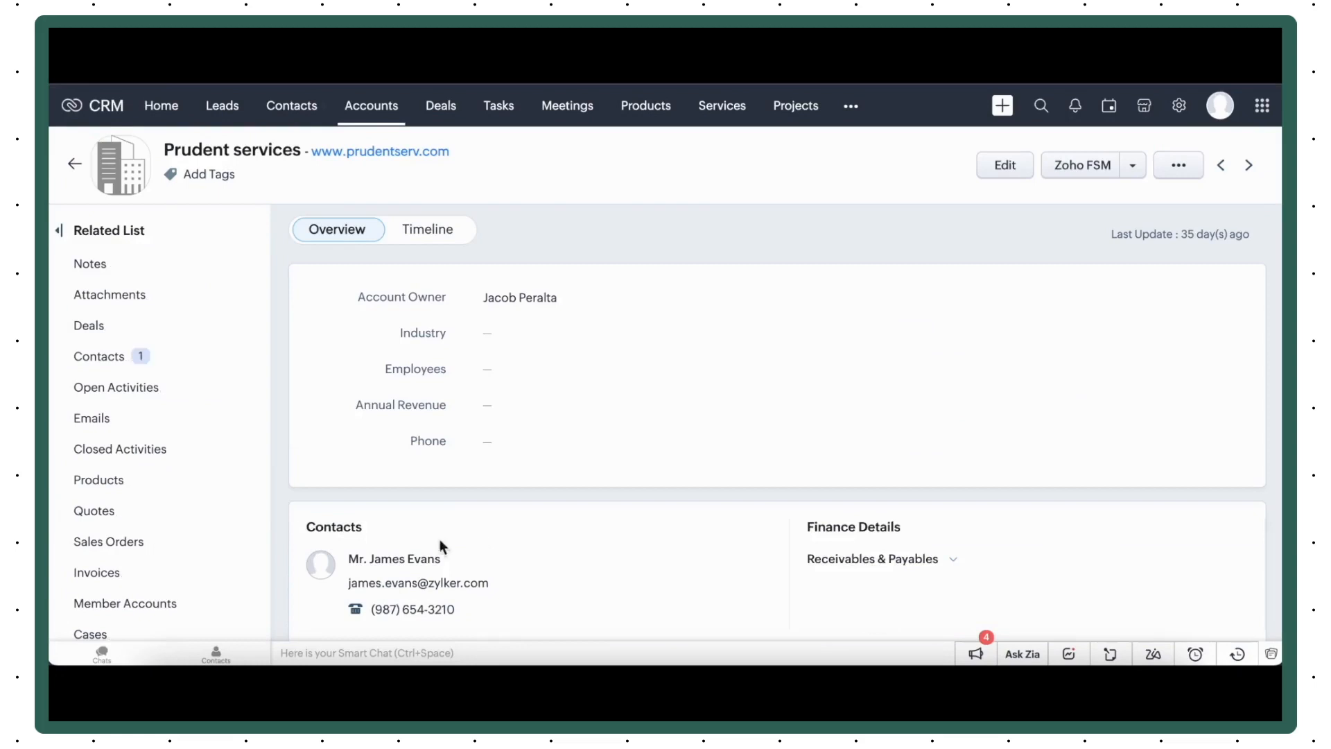
scroll(down, 3)
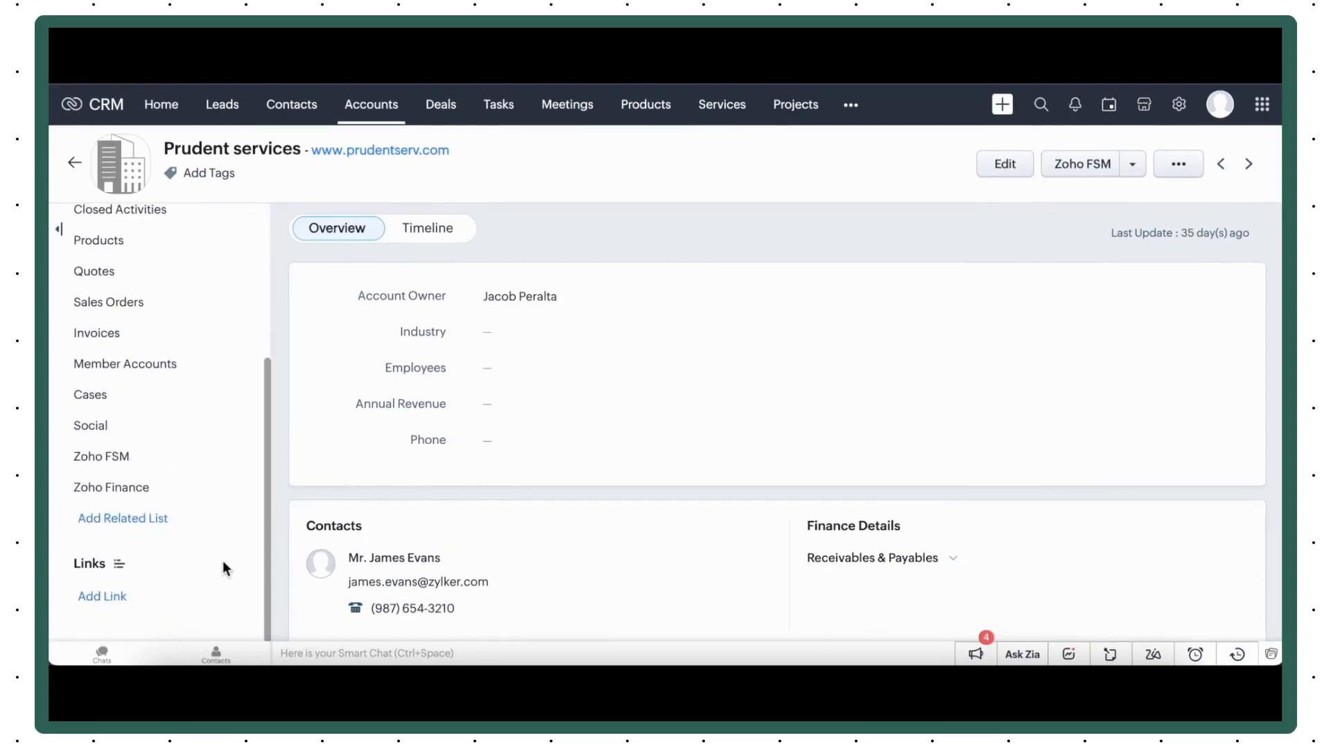
click(101, 456)
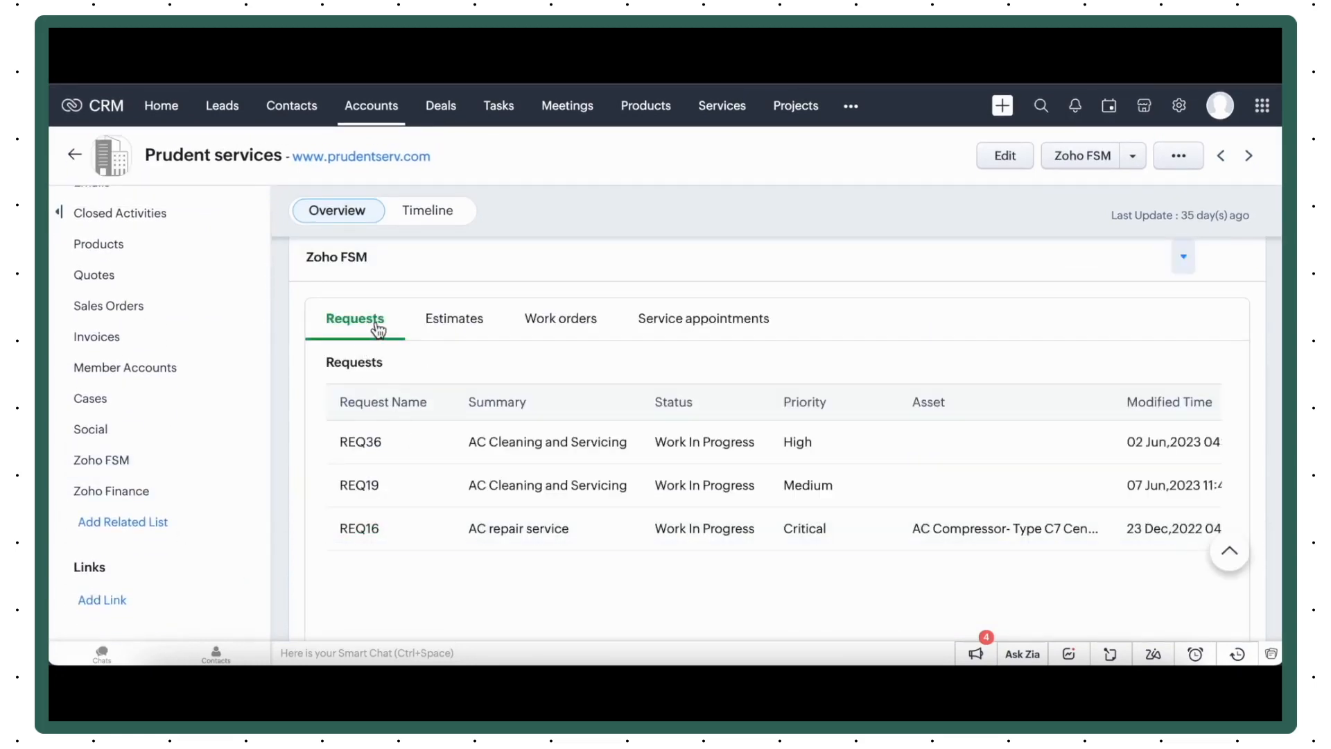
click(559, 319)
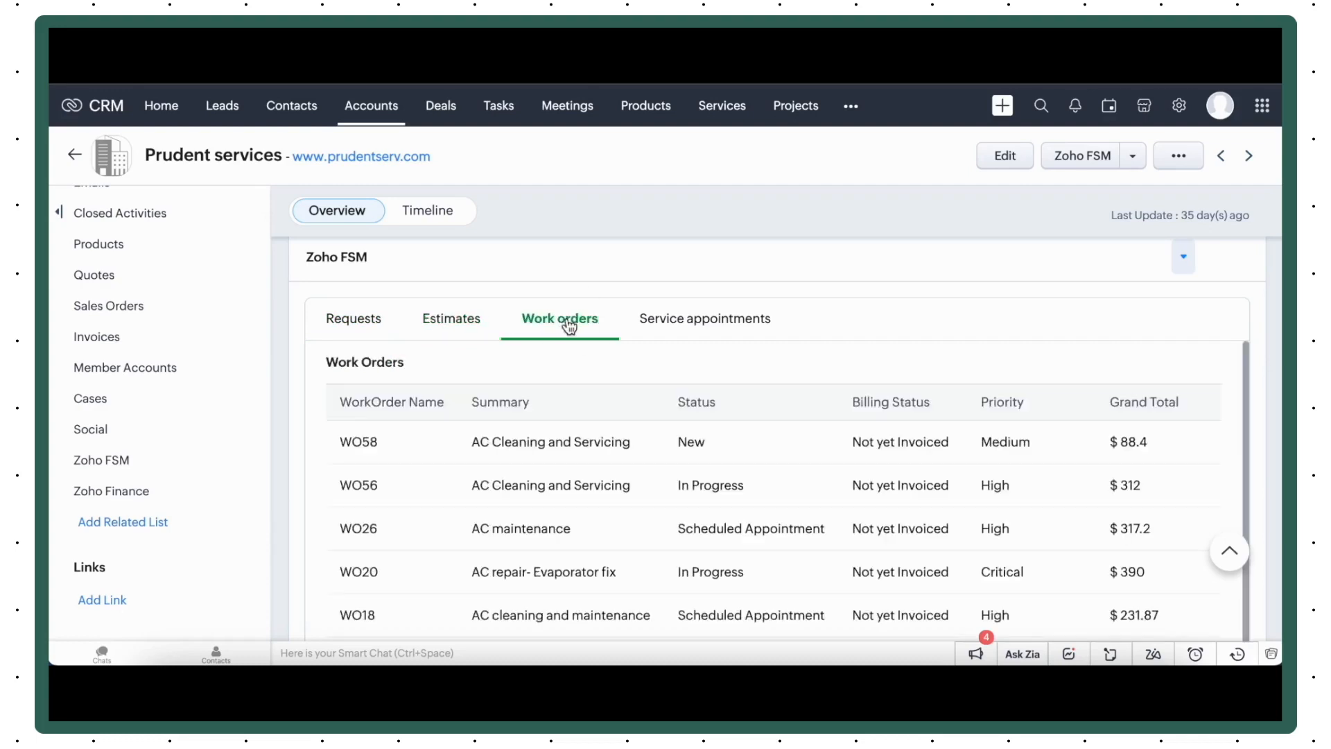
click(704, 318)
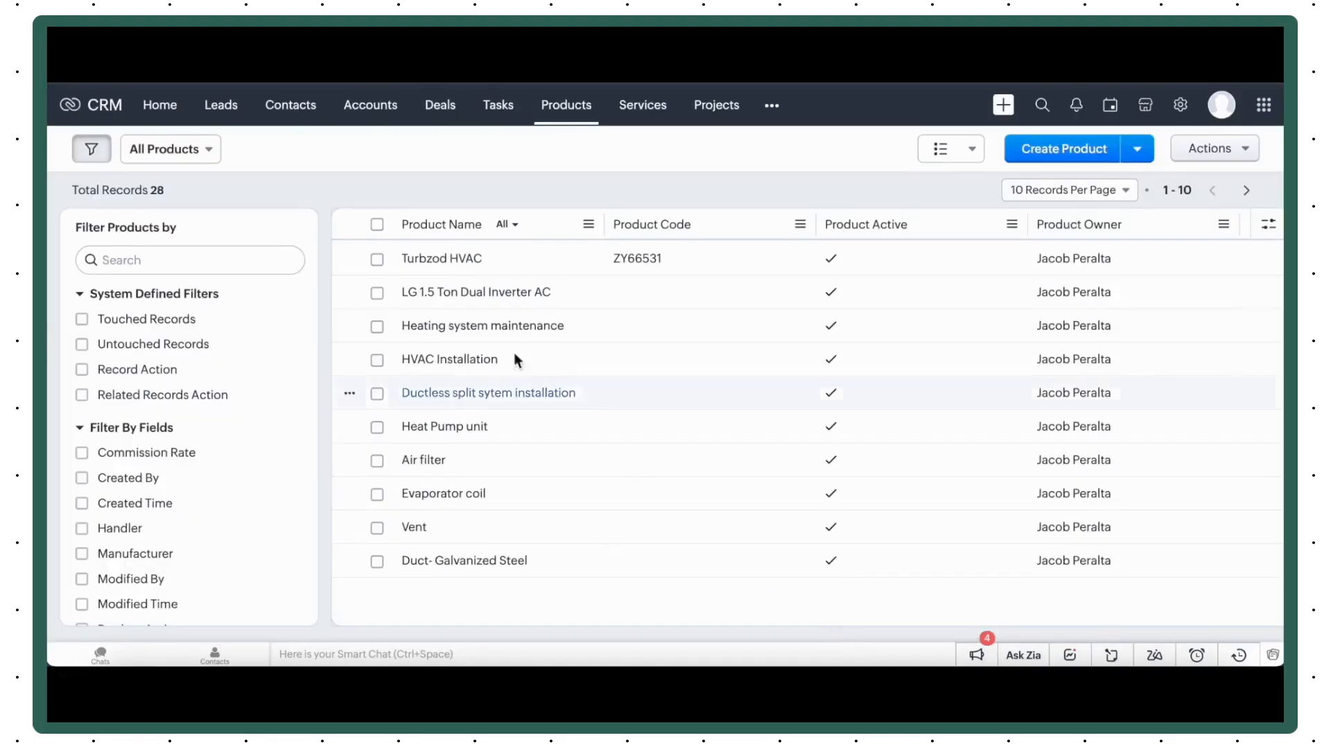
- Check the Turbzod HVAC product's Zoho FSM assets for the HVAC system asset
click(442, 258)
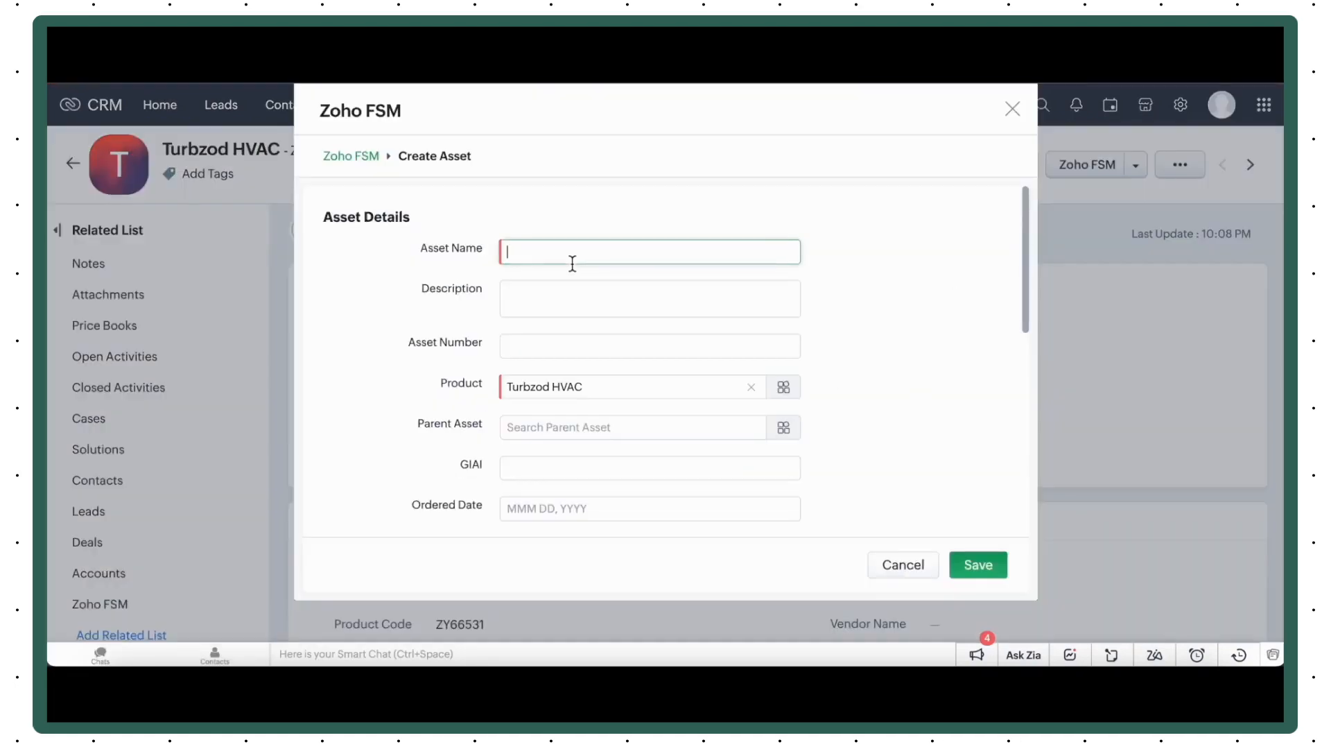
scroll(down, 3)
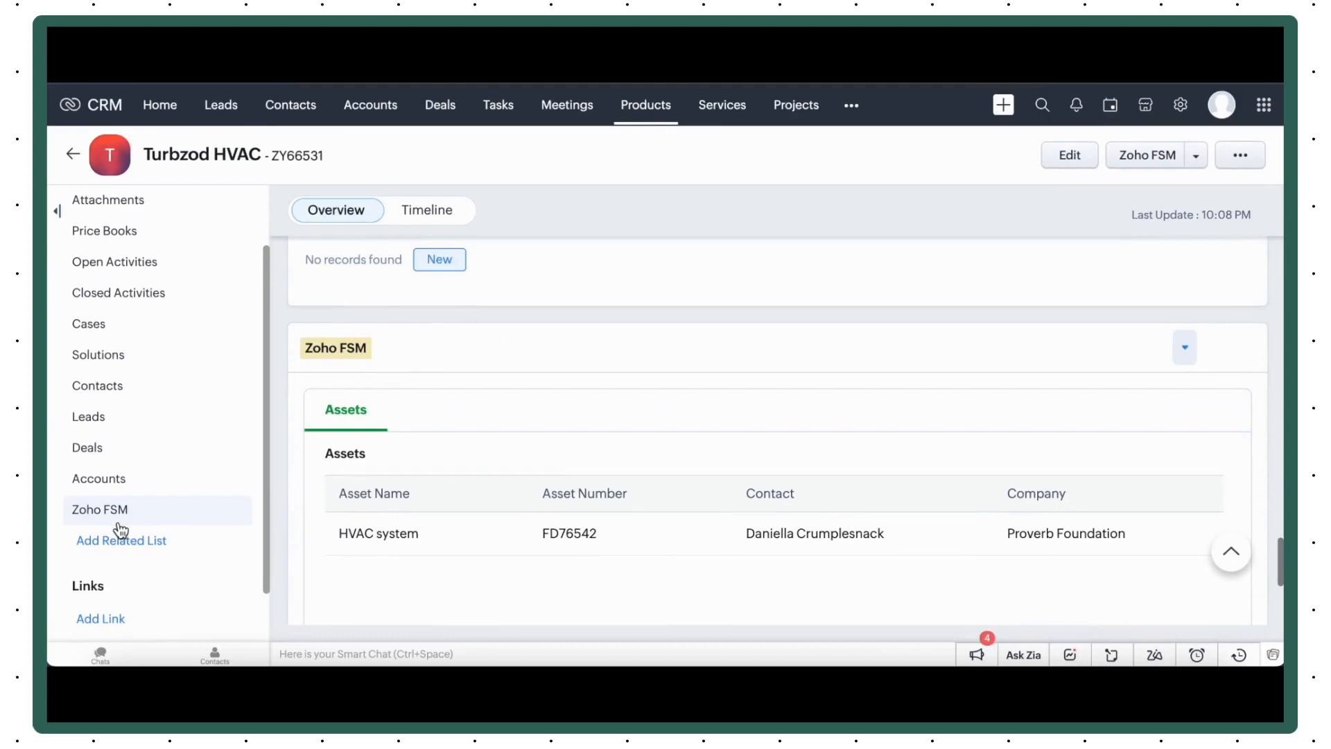
click(370, 104)
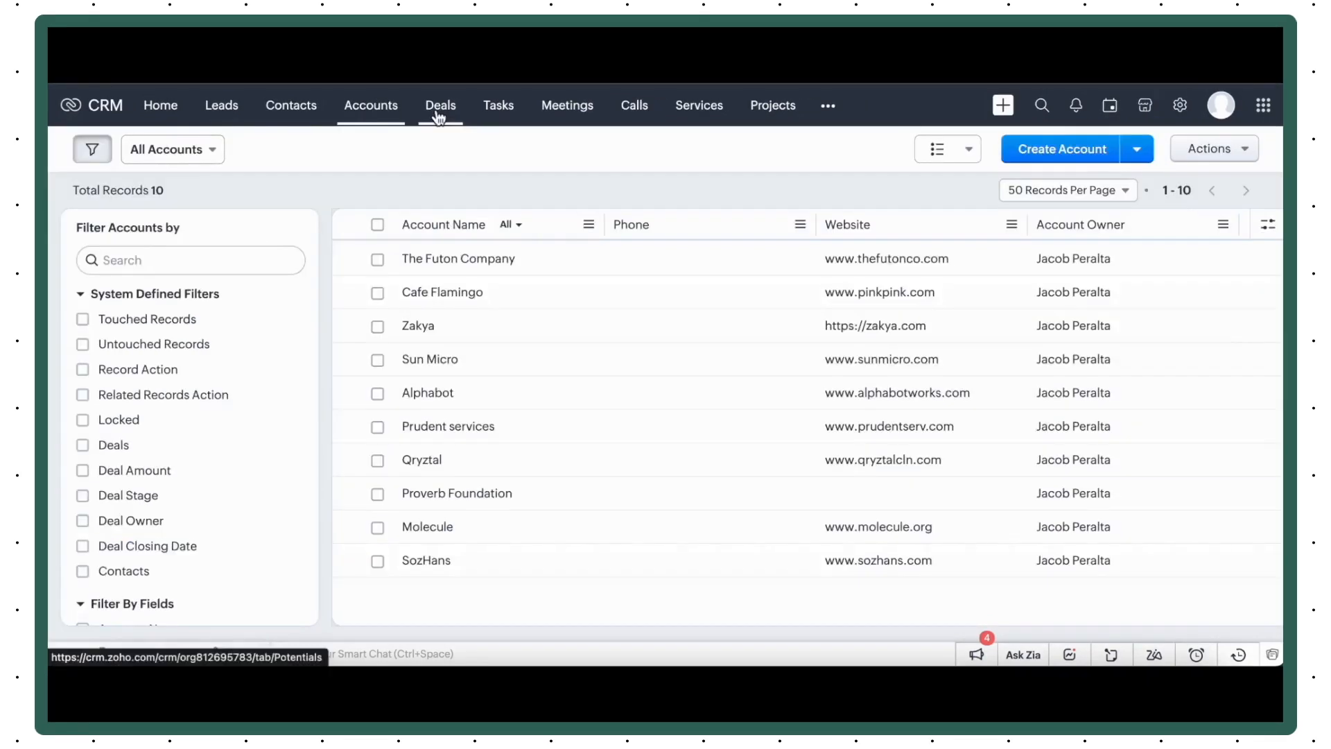
- Go to the Sales Orders module listing Ductless AC systems, HVAC system and AC Purchase
click(440, 105)
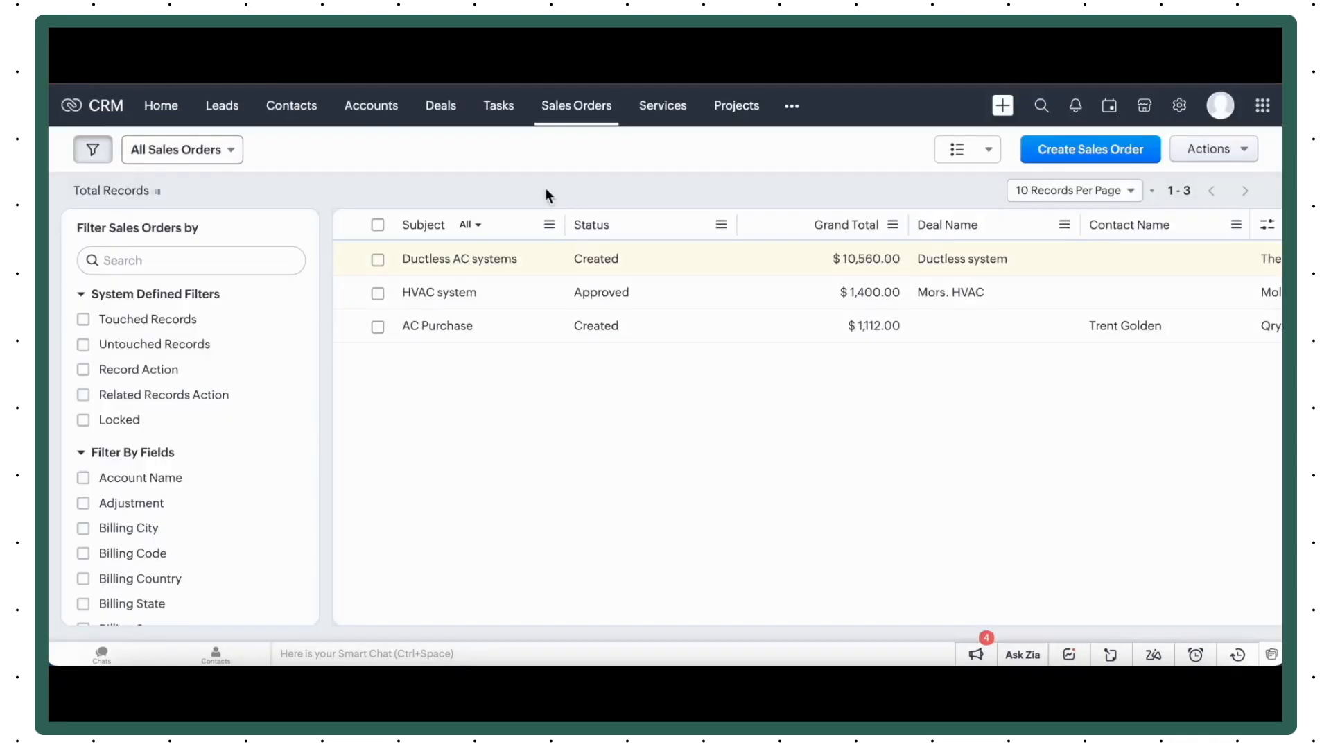
- Create a 'Ductless Split Syte' FSM asset from the Ductless AC systems sales order
click(459, 258)
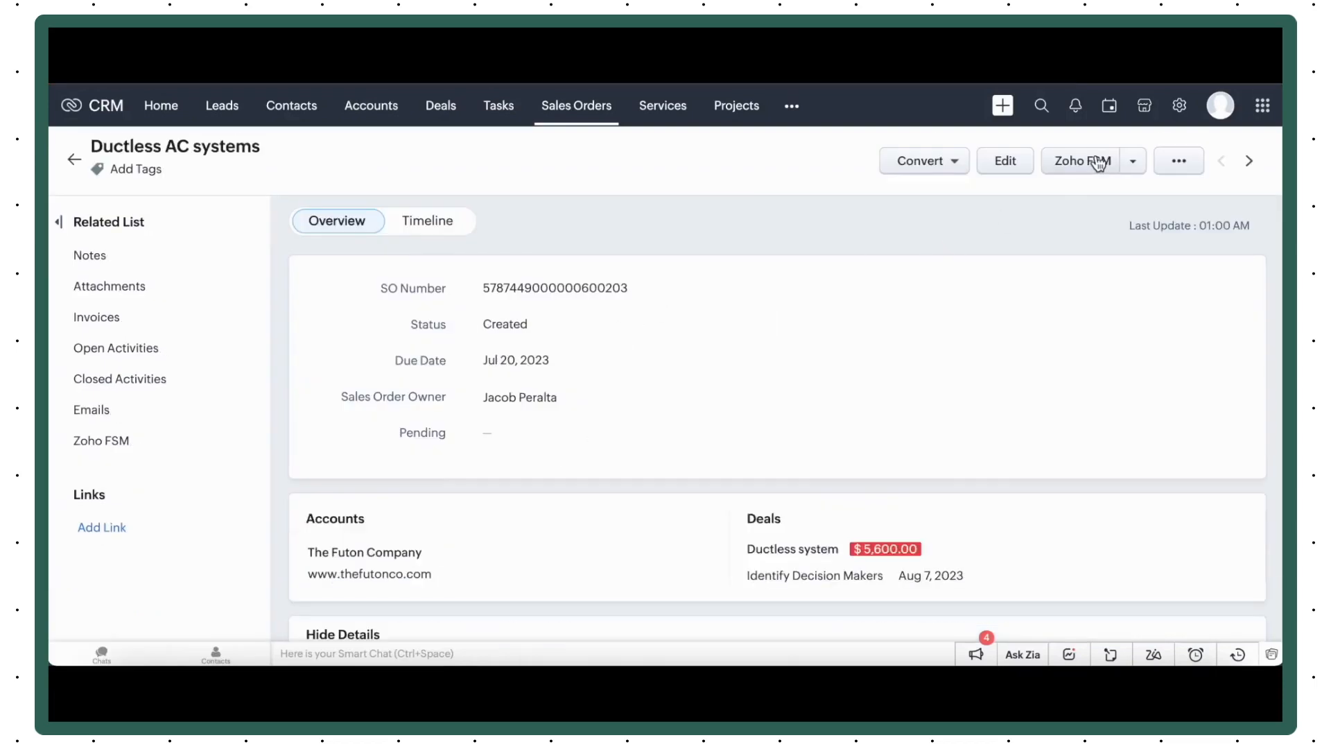
click(1081, 160)
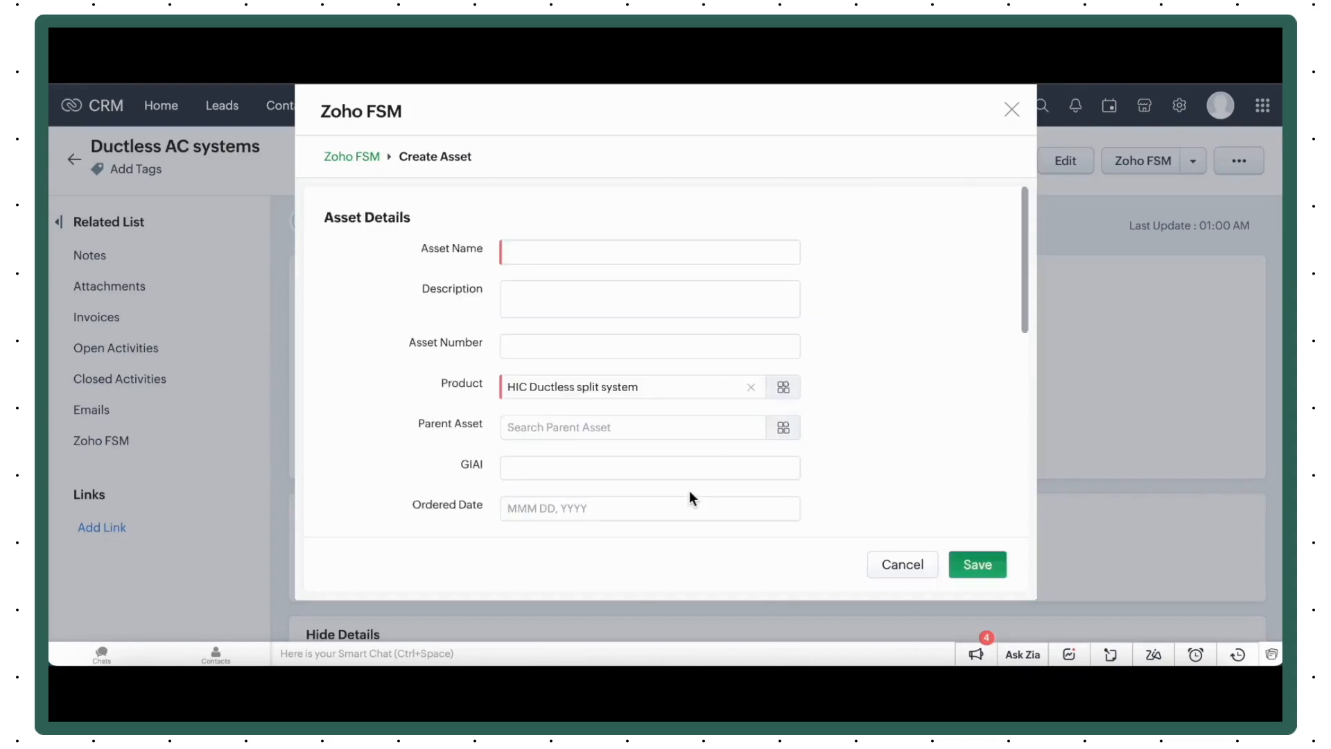
text(Ductless Split Syte)
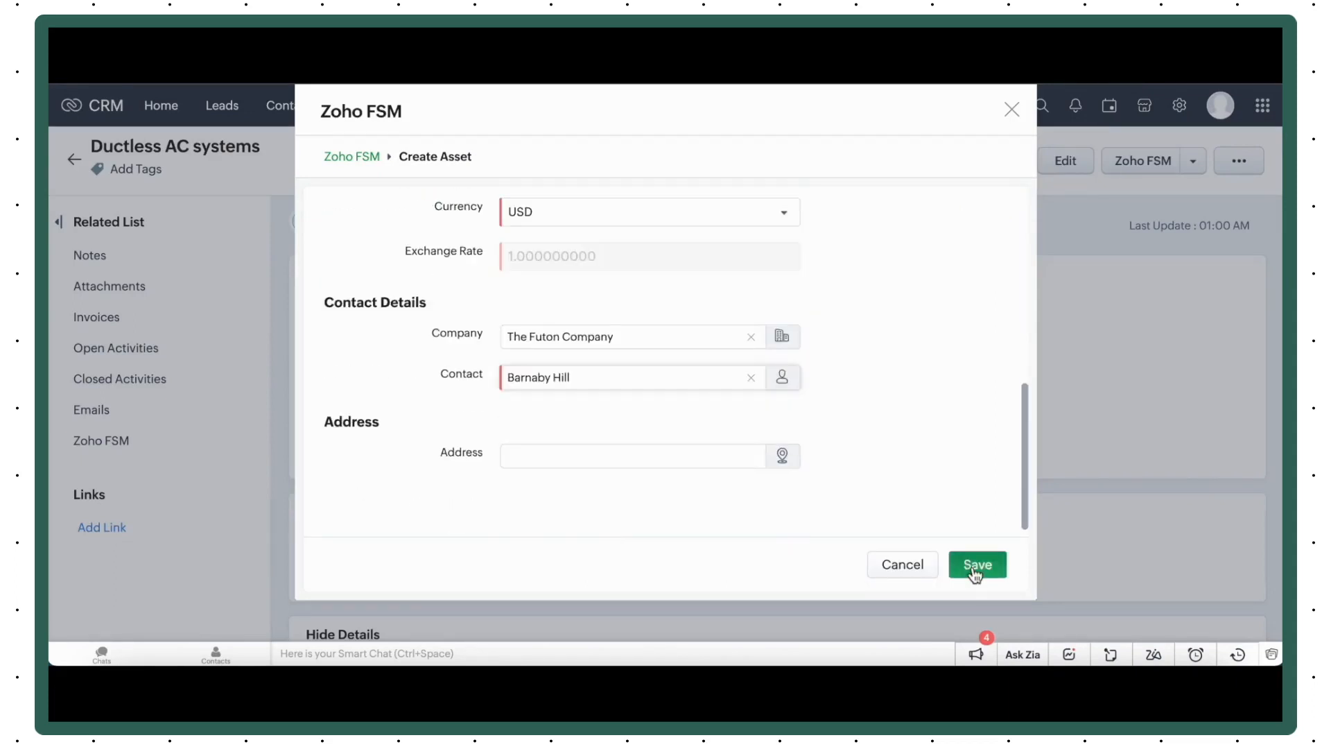
click(976, 564)
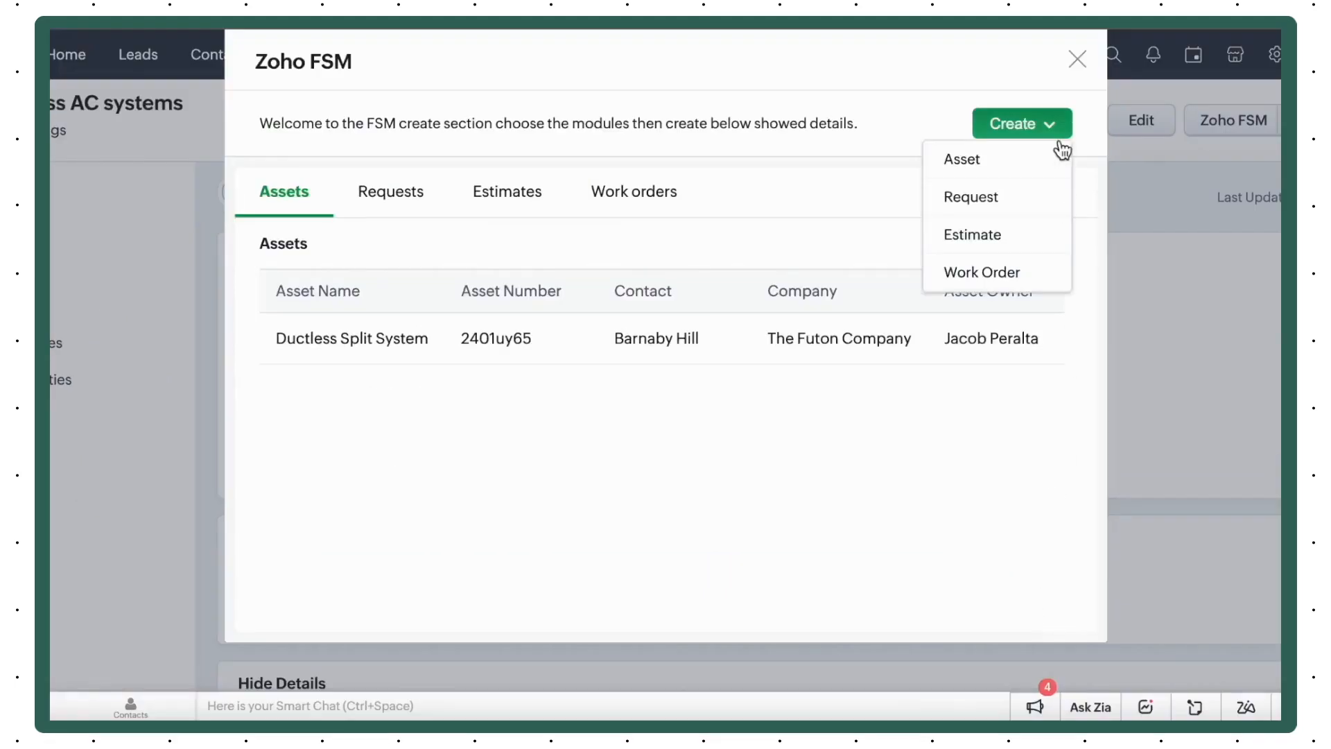
mouse_move(971, 197)
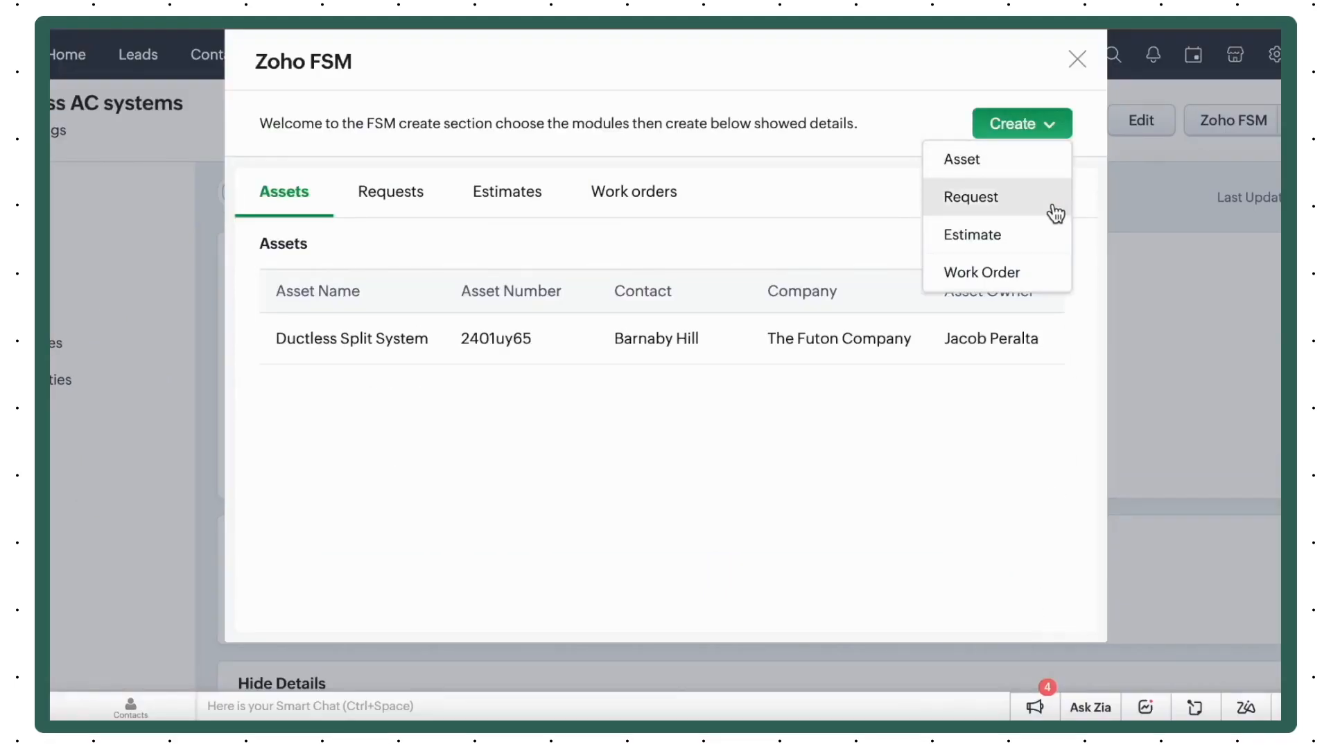